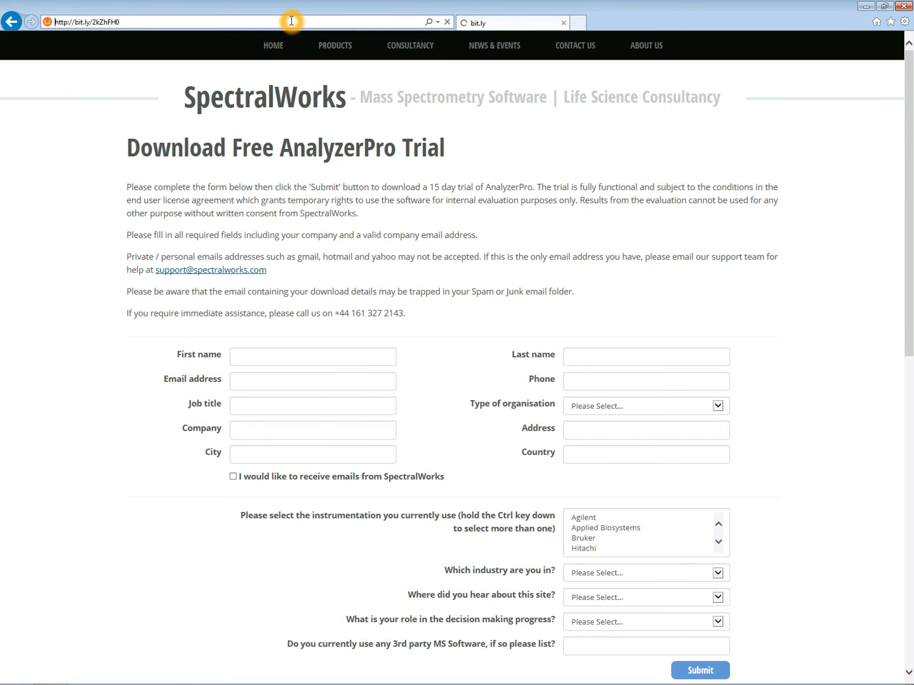
# Step: Save the AnalyzerPro trial zip via Save As to the Desktop and let it finish downloading
pyautogui.click(699, 670)
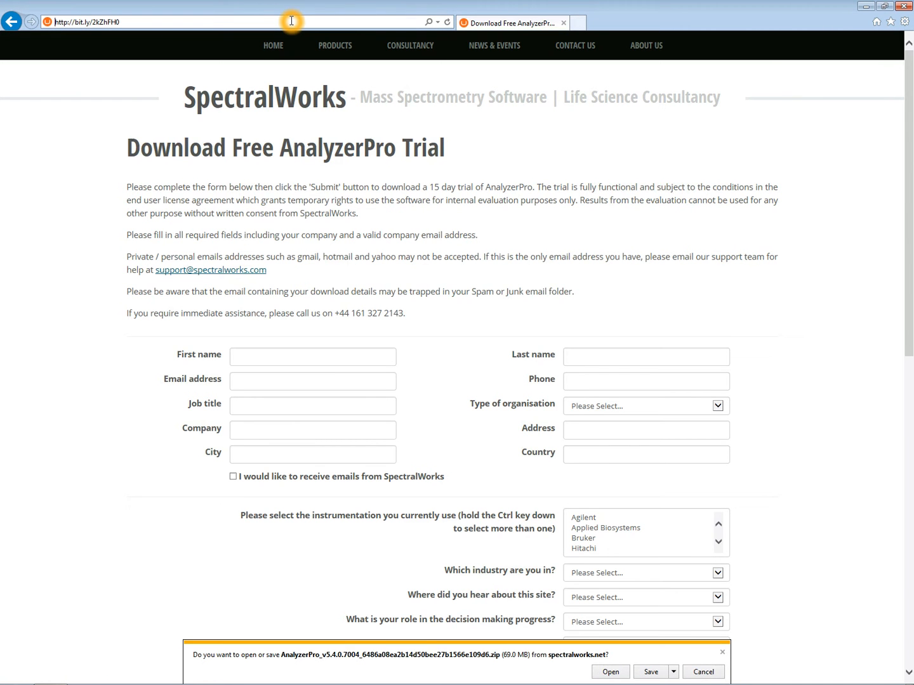
pyautogui.click(672, 671)
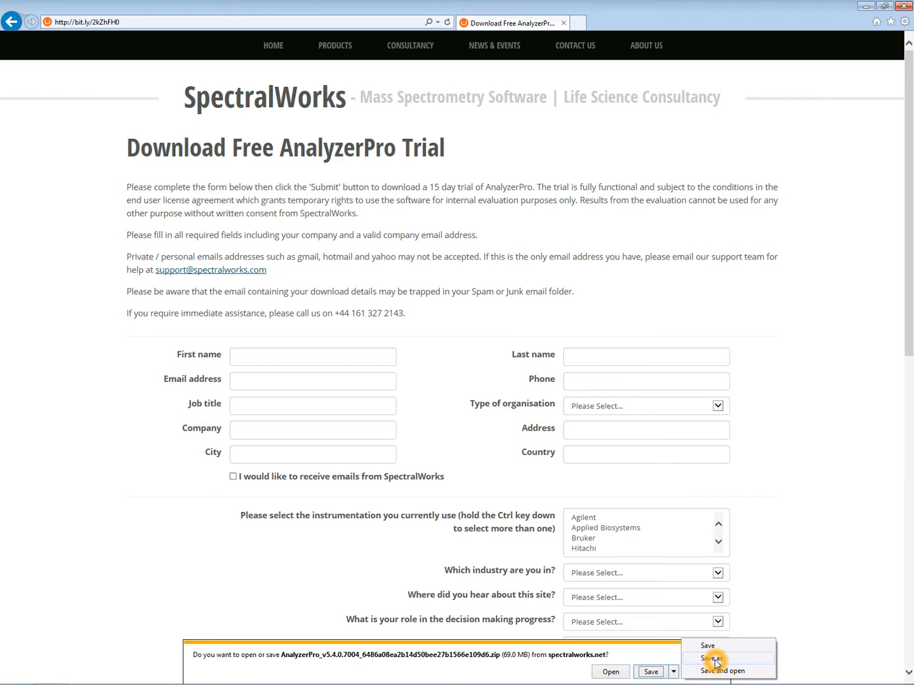
pyautogui.click(711, 658)
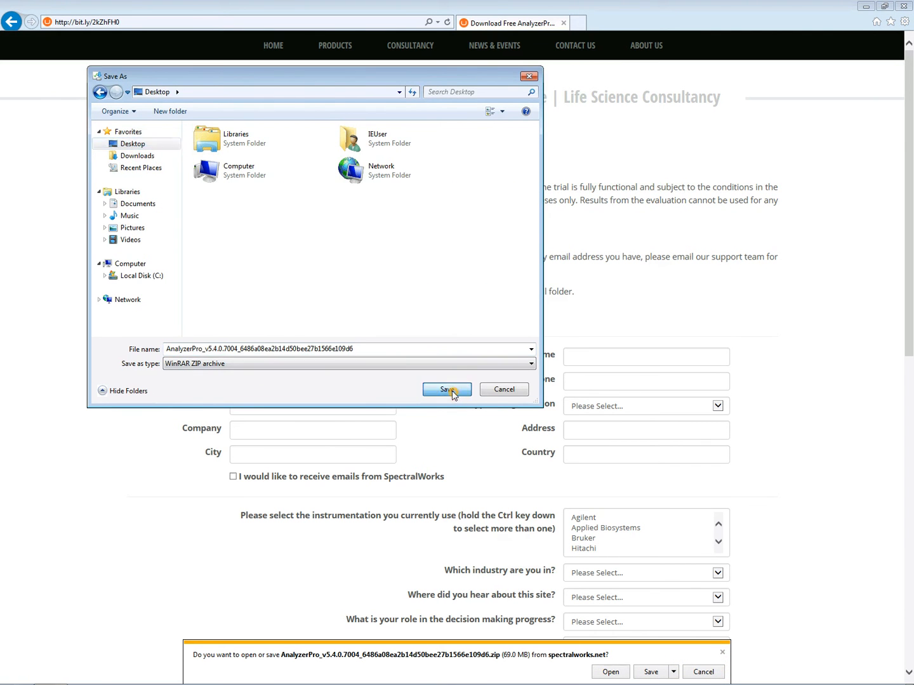
pyautogui.click(446, 389)
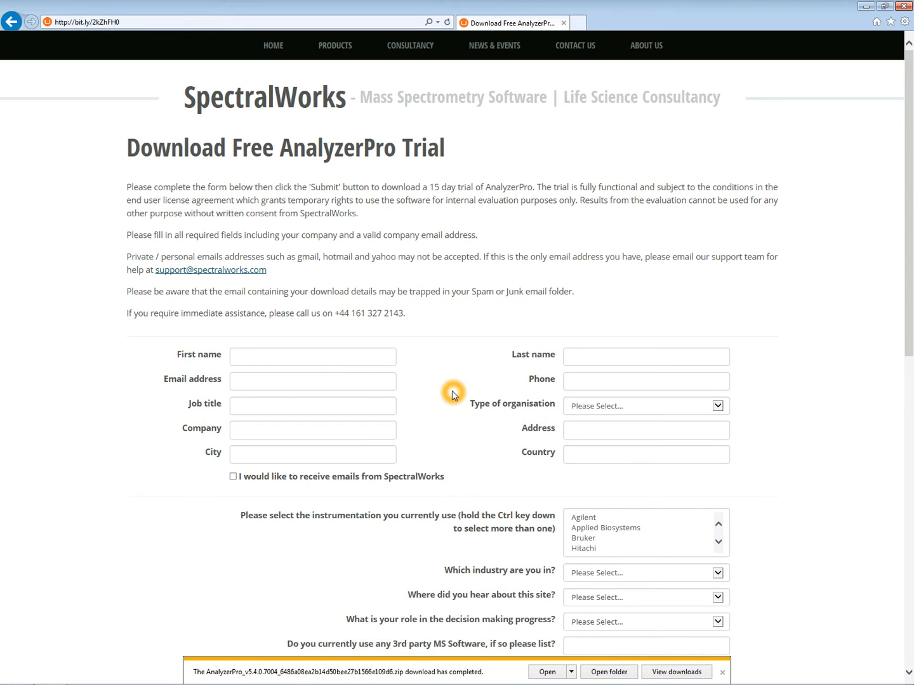
pyautogui.moveTo(703, 244)
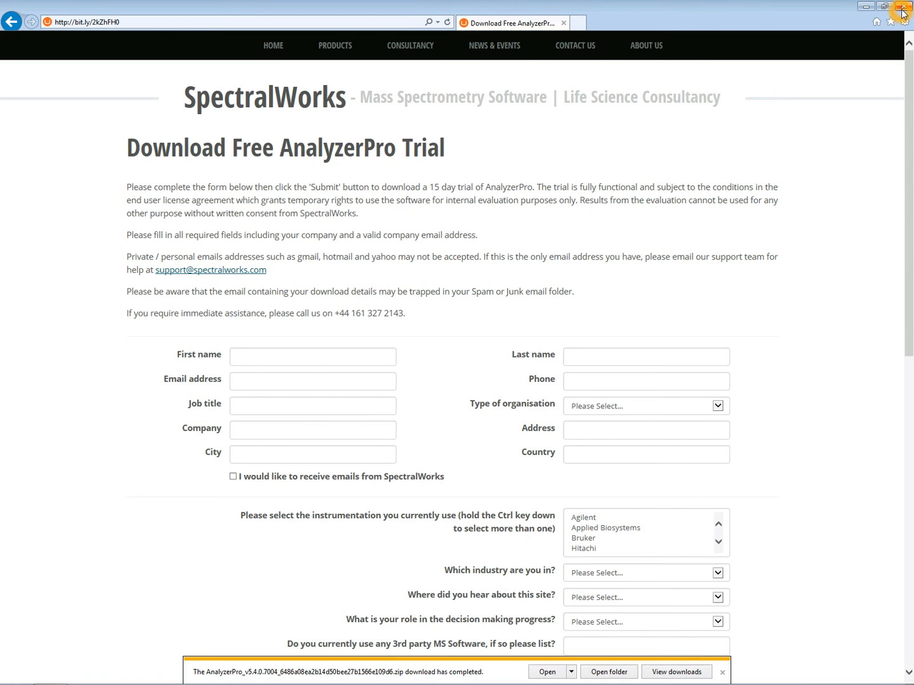
# Step: Close Internet Explorer, extract AnalyzerPro Setup from the zip to the Desktop, and close WinRAR
pyautogui.click(546, 673)
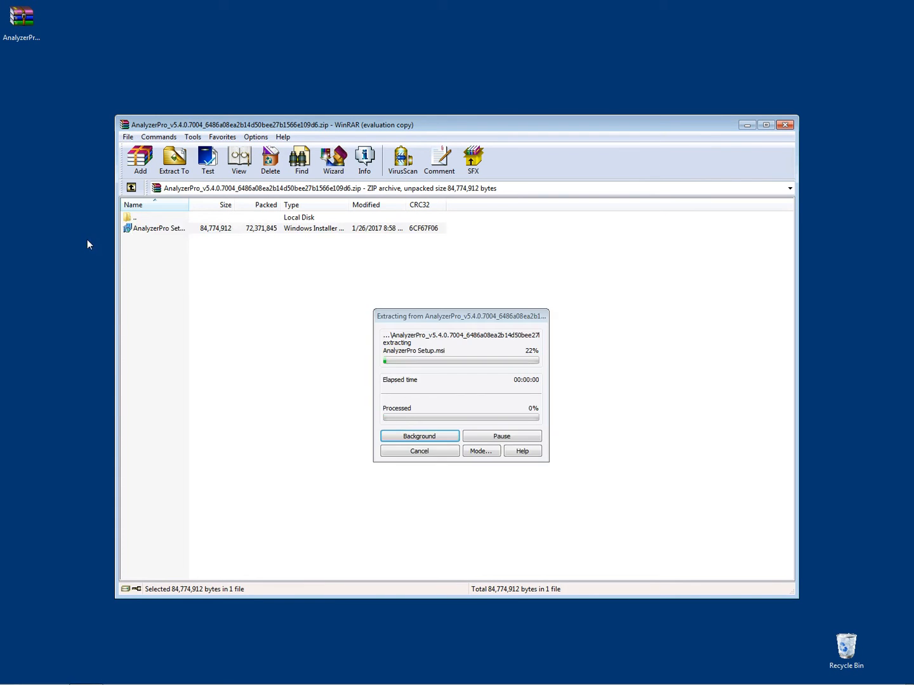
pyautogui.click(787, 125)
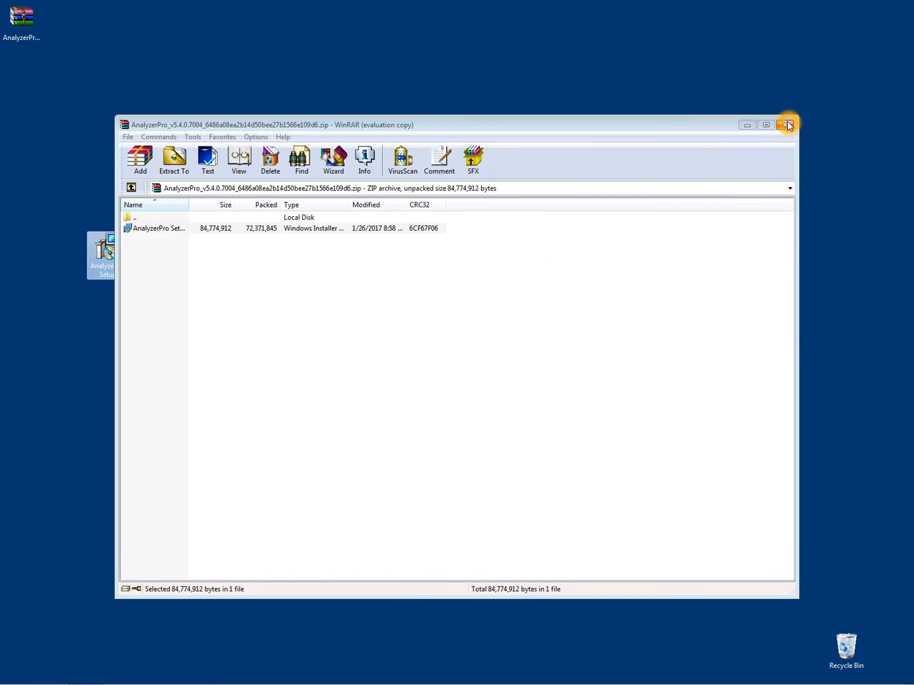
pyautogui.click(786, 125)
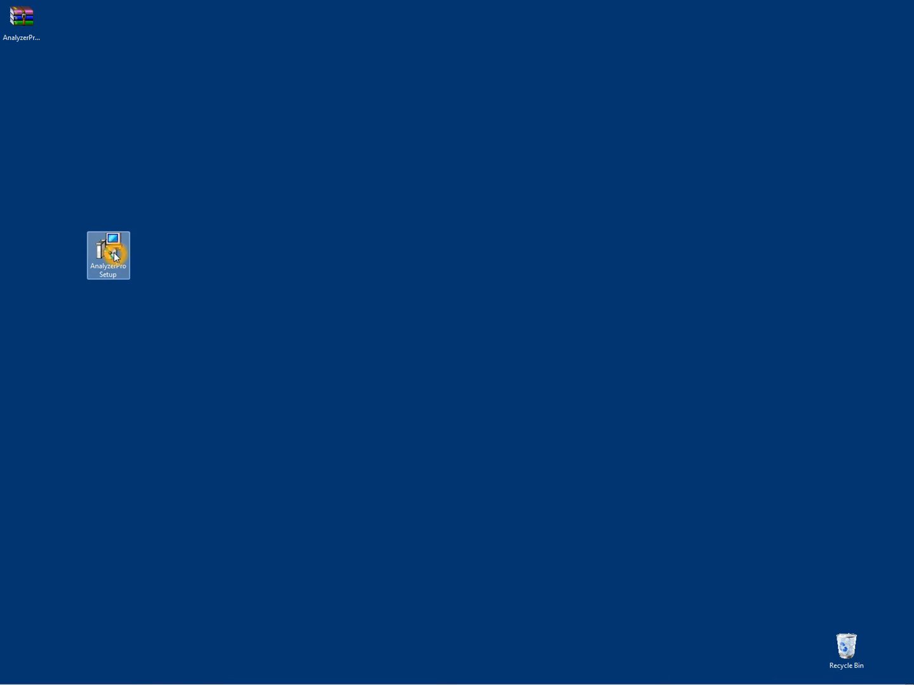
# Step: Launch AnalyzerPro Setup and accept the license agreement terms
pyautogui.doubleClick(108, 254)
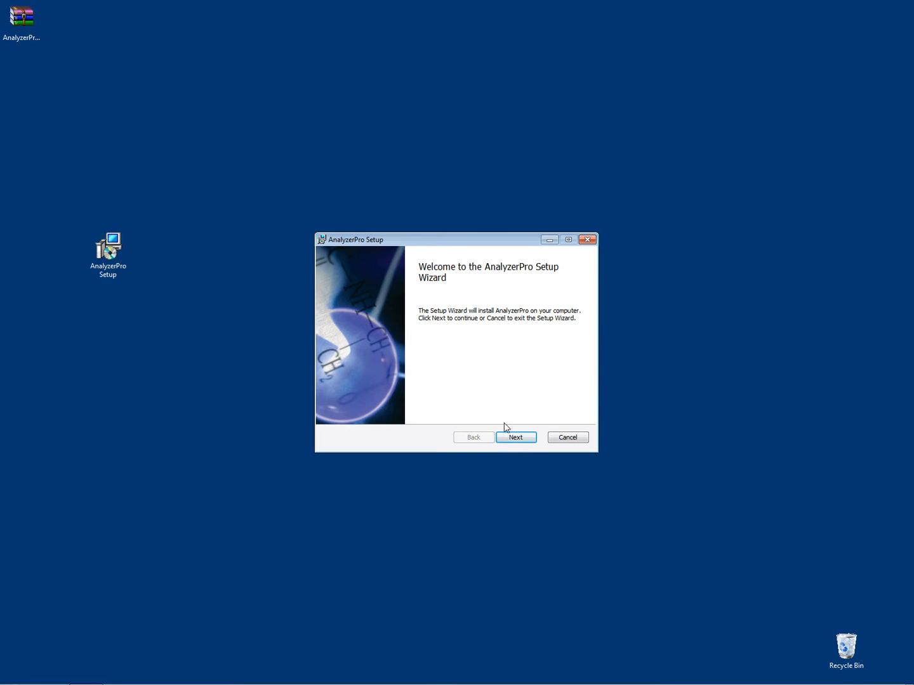
pyautogui.click(515, 437)
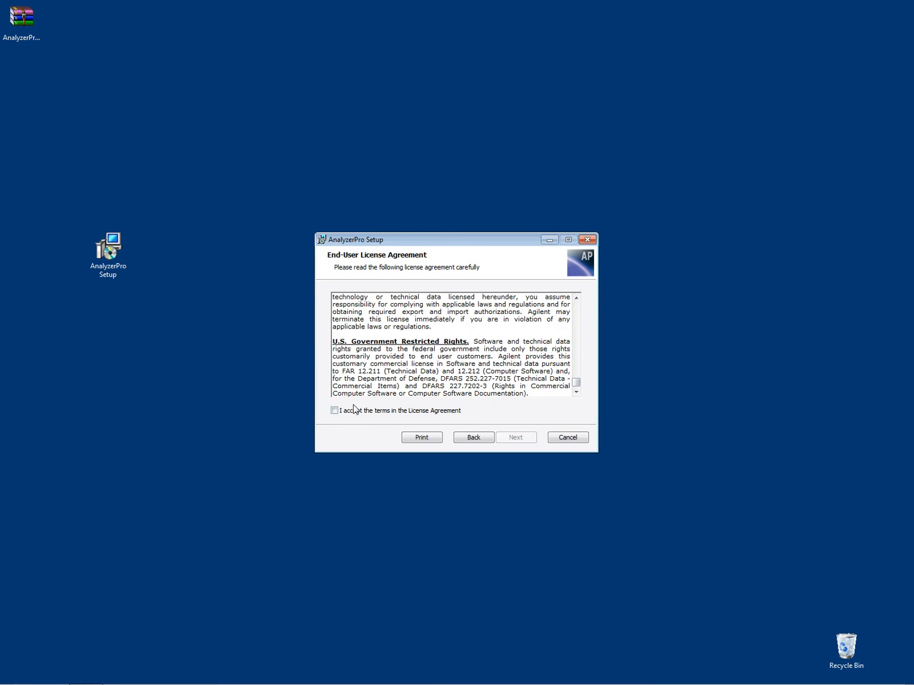
pyautogui.click(335, 411)
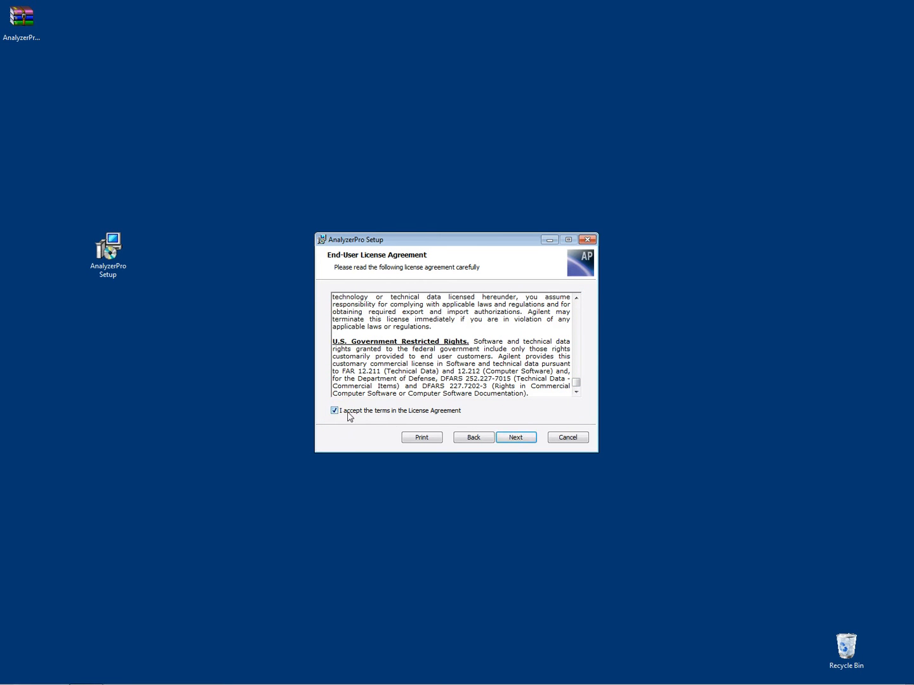
pyautogui.click(515, 436)
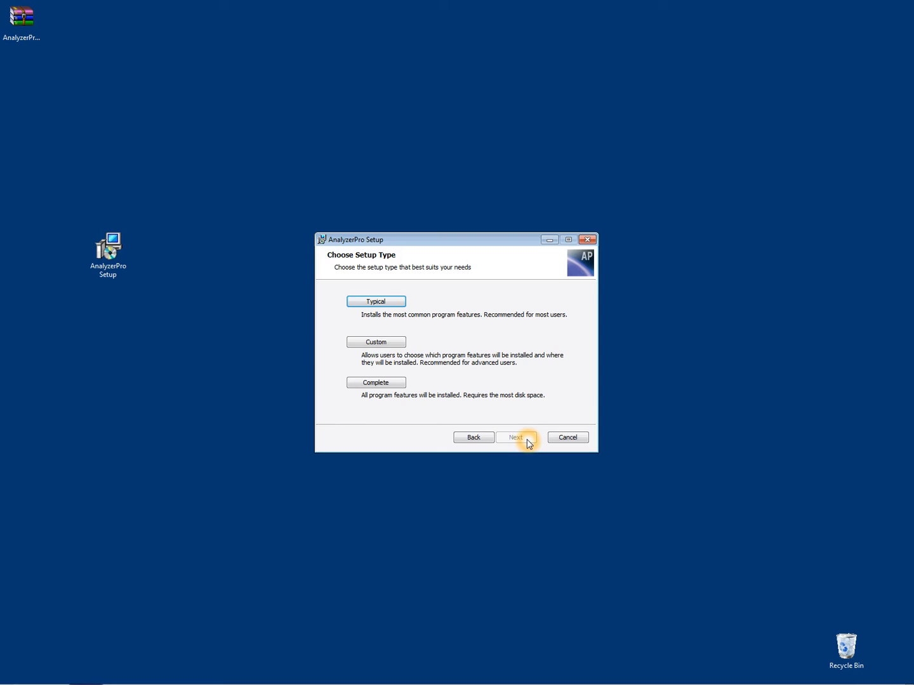
# Step: Install AnalyzerPro with the Typical setup type and finish the completed wizard
pyautogui.click(515, 437)
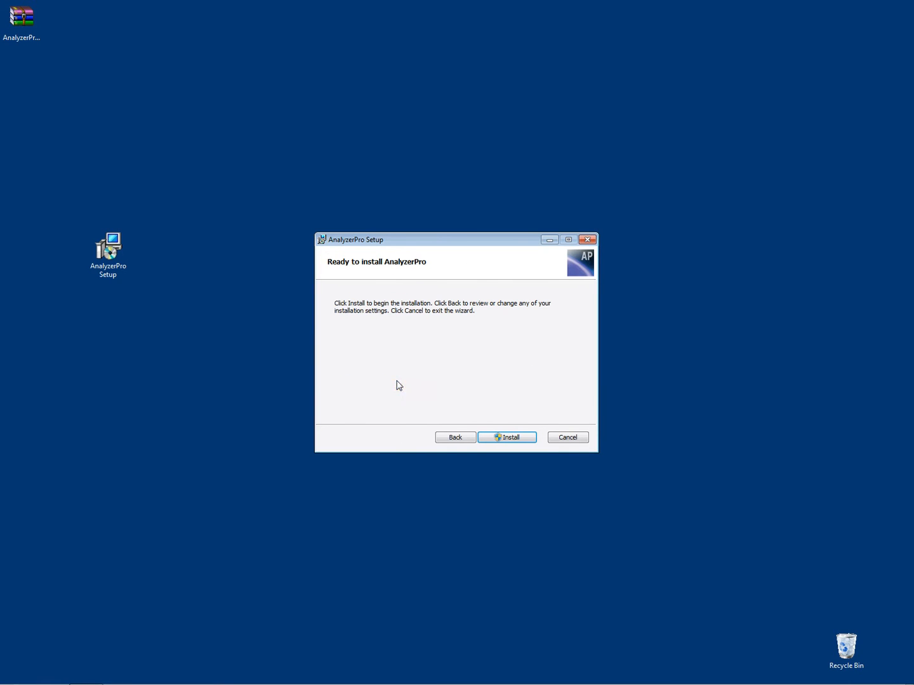
pyautogui.click(507, 436)
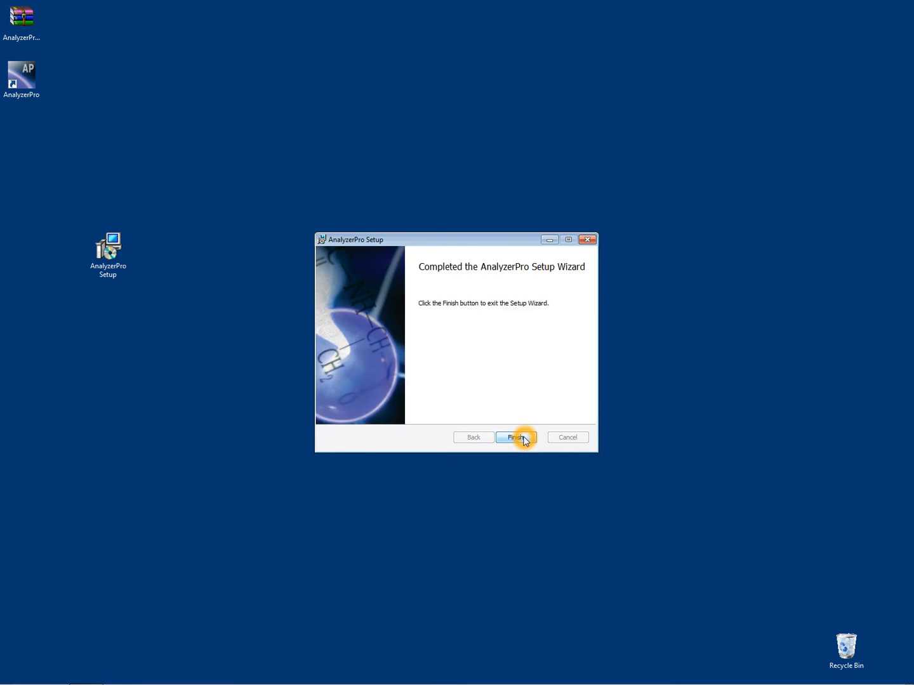
pyautogui.click(515, 437)
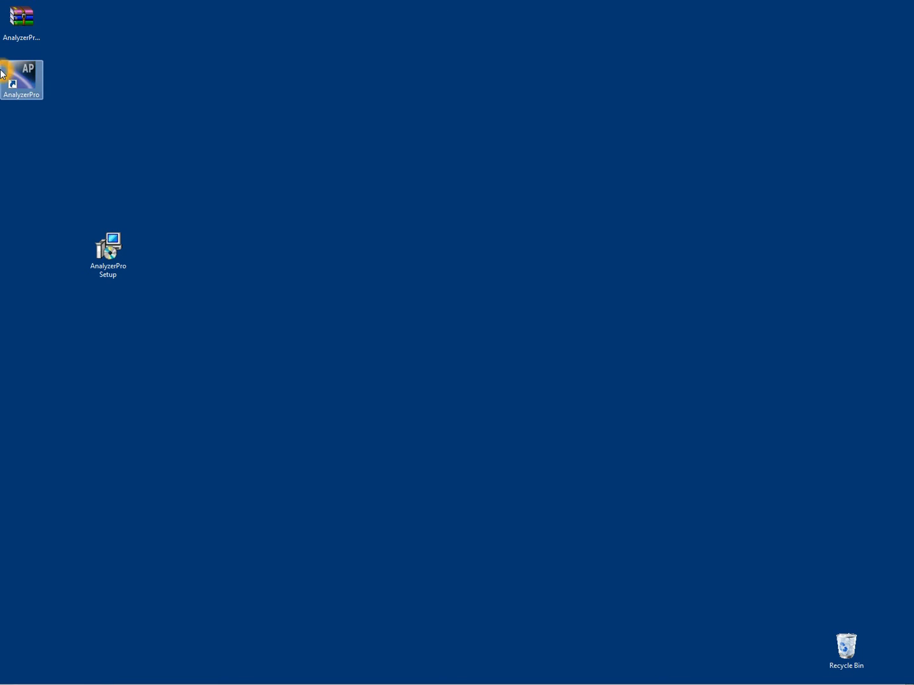
# Step: Launch AnalyzerPro and fill the form with name Support Support, company SpectralWorks and a .com email
pyautogui.doubleClick(22, 68)
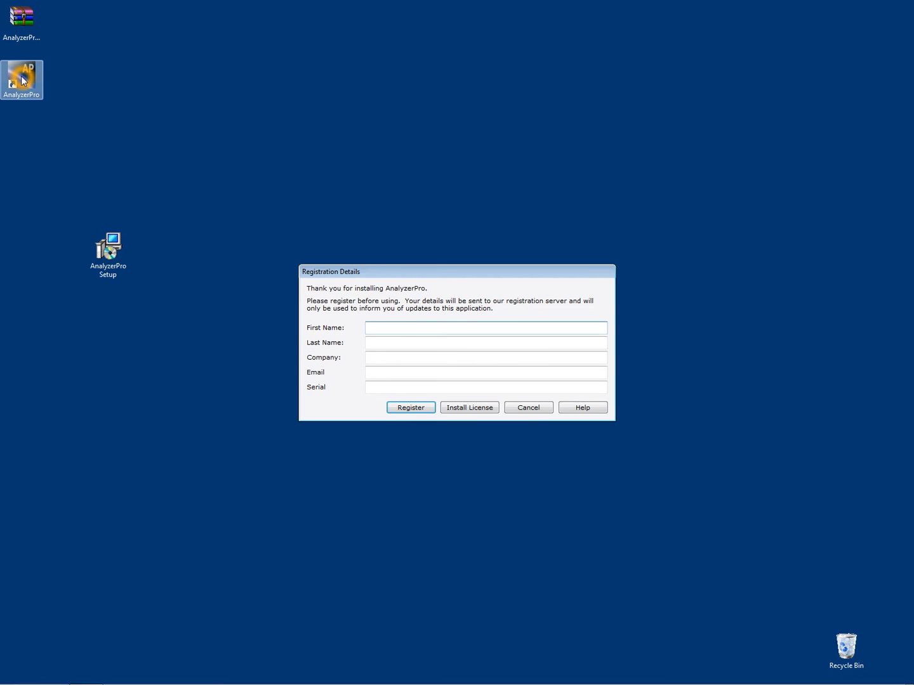
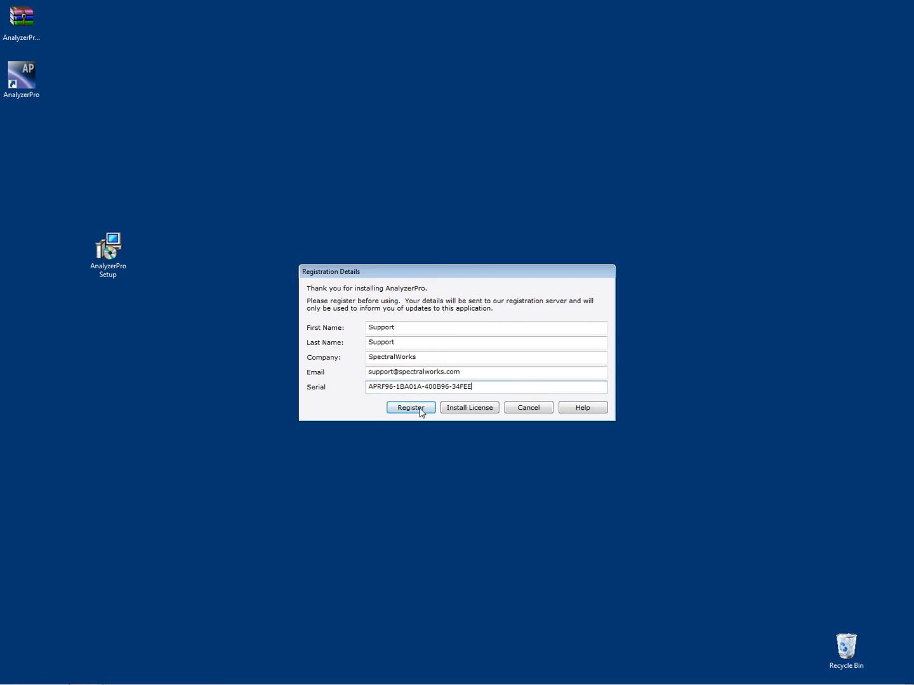
pyautogui.click(412, 407)
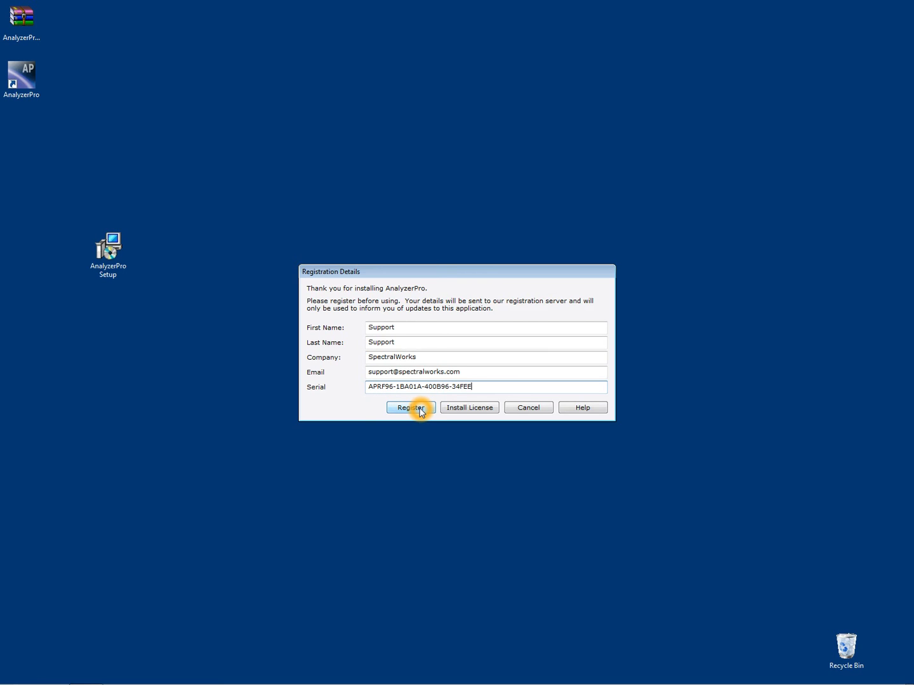
pyautogui.click(410, 407)
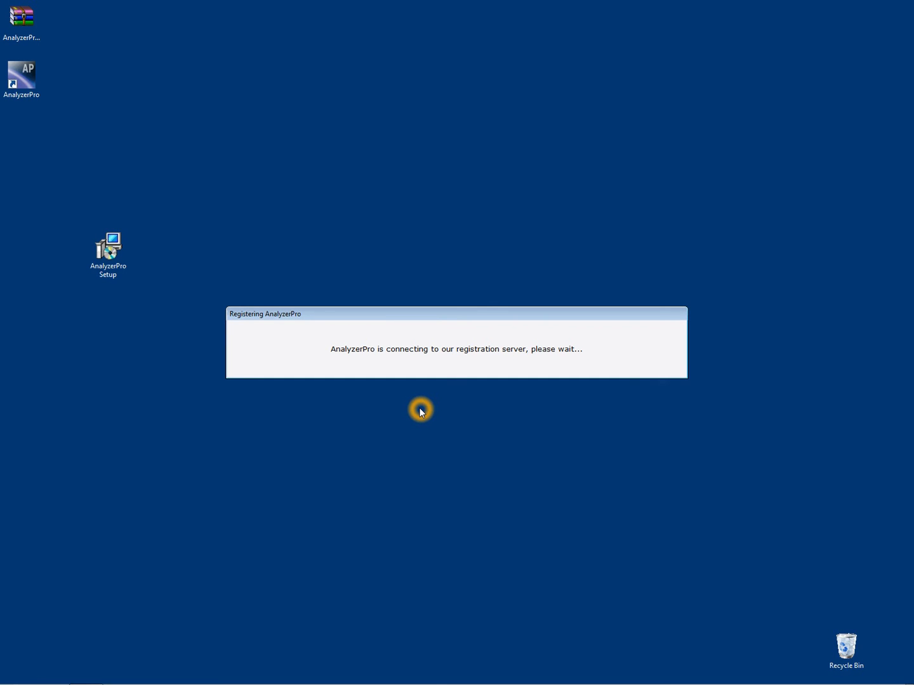